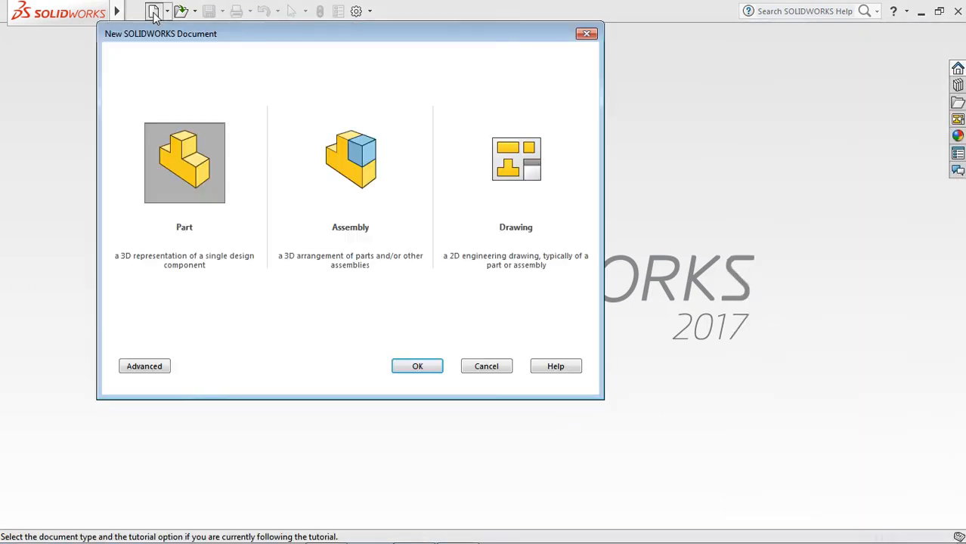
- Sketch a six-sided polygon centred on the origin of the Top Plane, 12.70 across flats
click(418, 366)
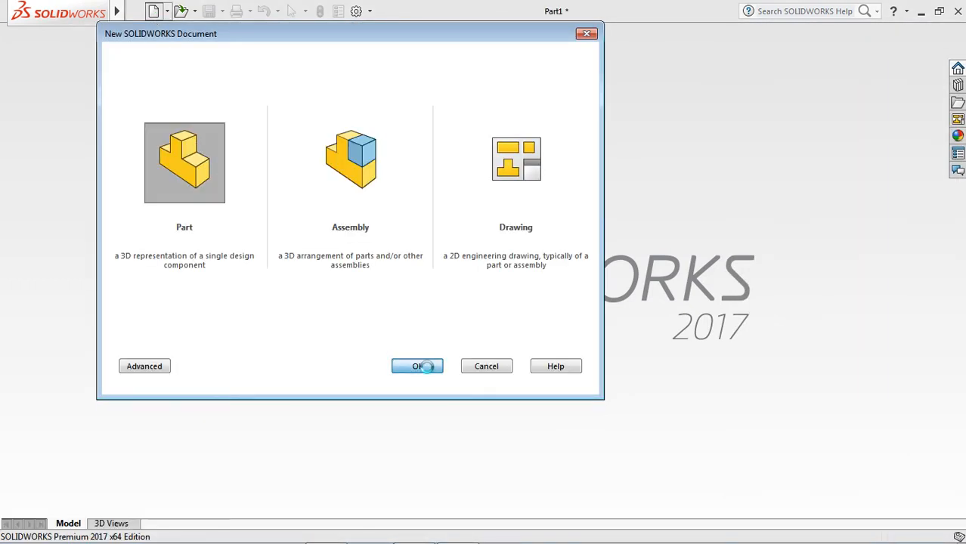
click(417, 366)
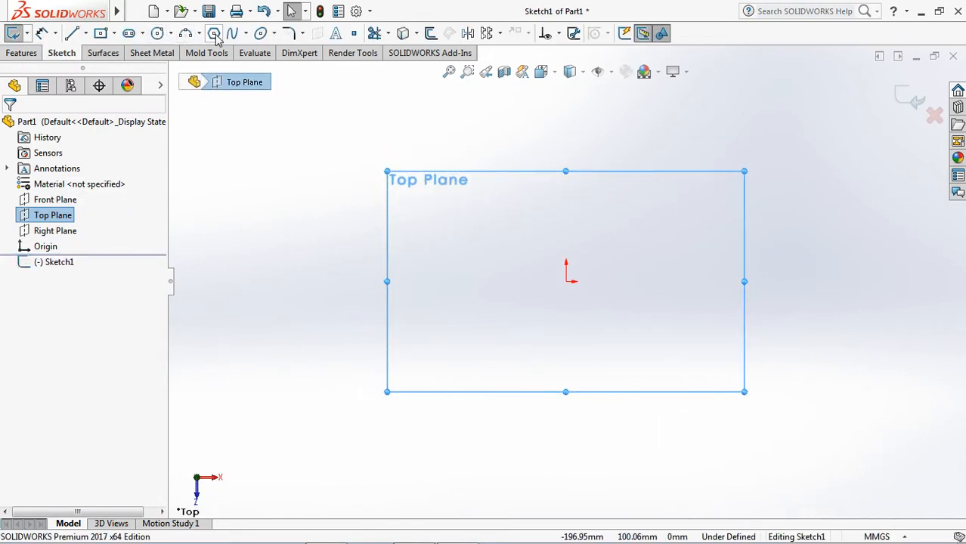
click(213, 33)
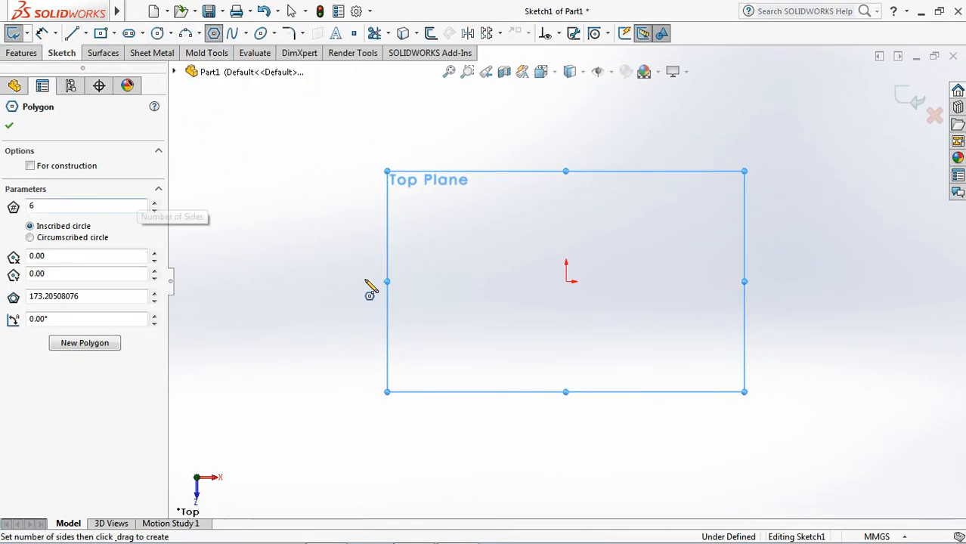
drag(567, 282, 573, 177)
text(12.)
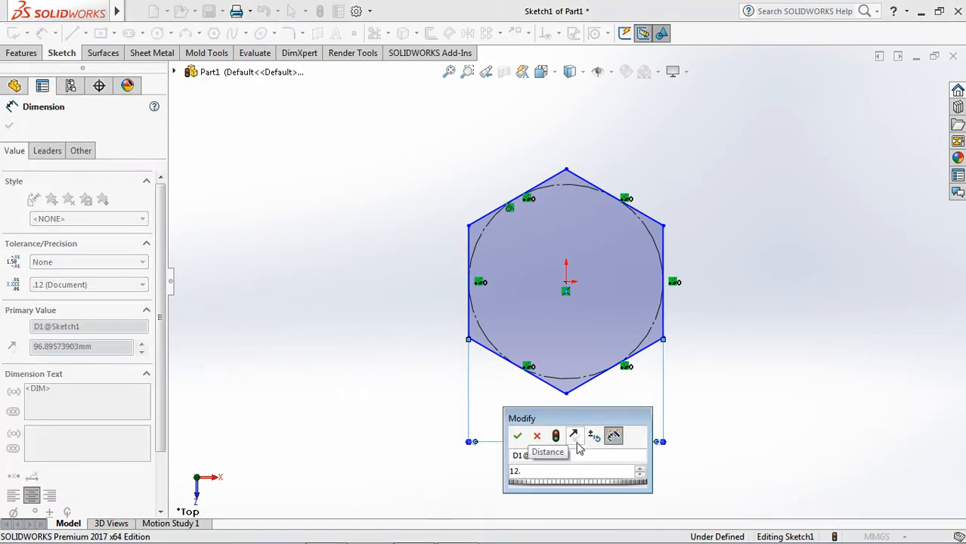
click(517, 436)
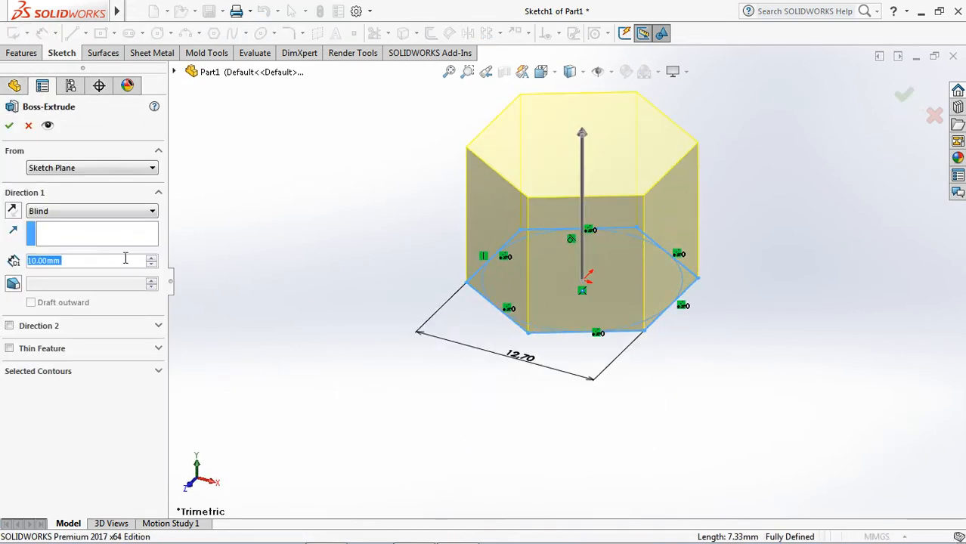
- Extrude the hexagon as a blind boss 6.5 mm deep
text(6.5)
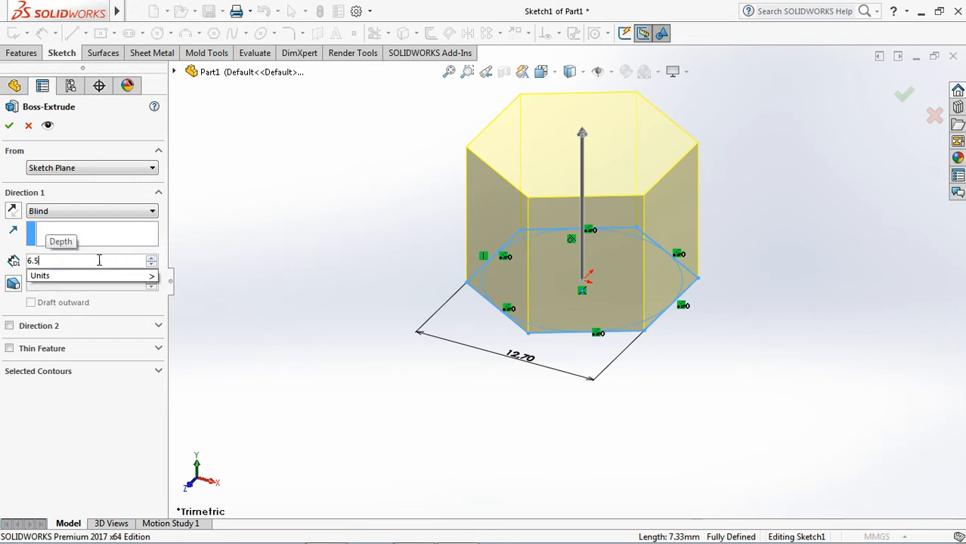
click(91, 210)
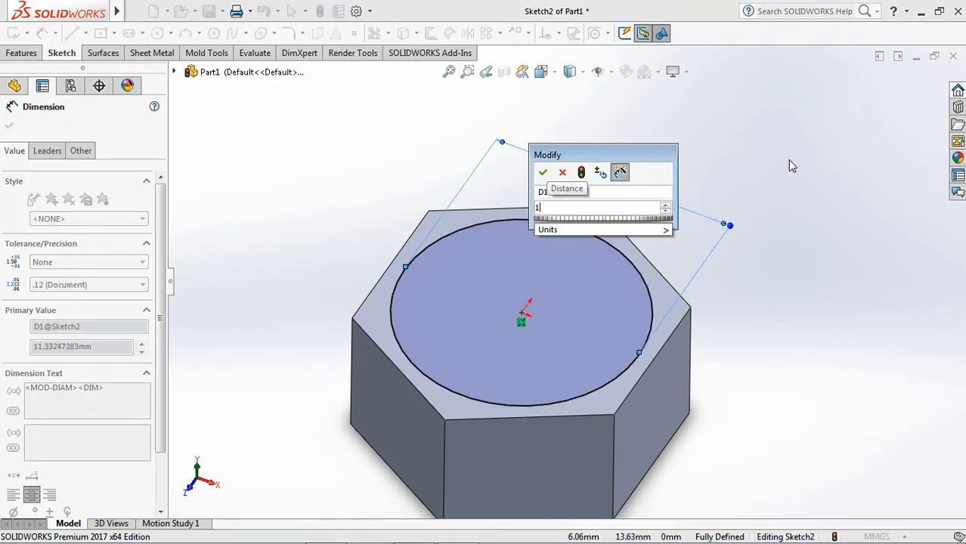
- Dimension the top-face circle Ø11.60 and cut through-all outside it with draft to chamfer the corners
text(11.6)
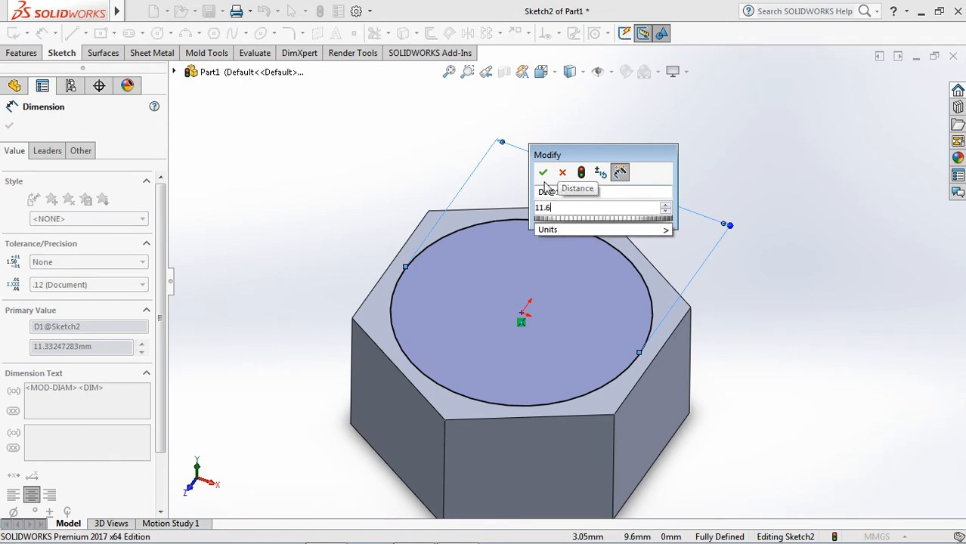
click(543, 172)
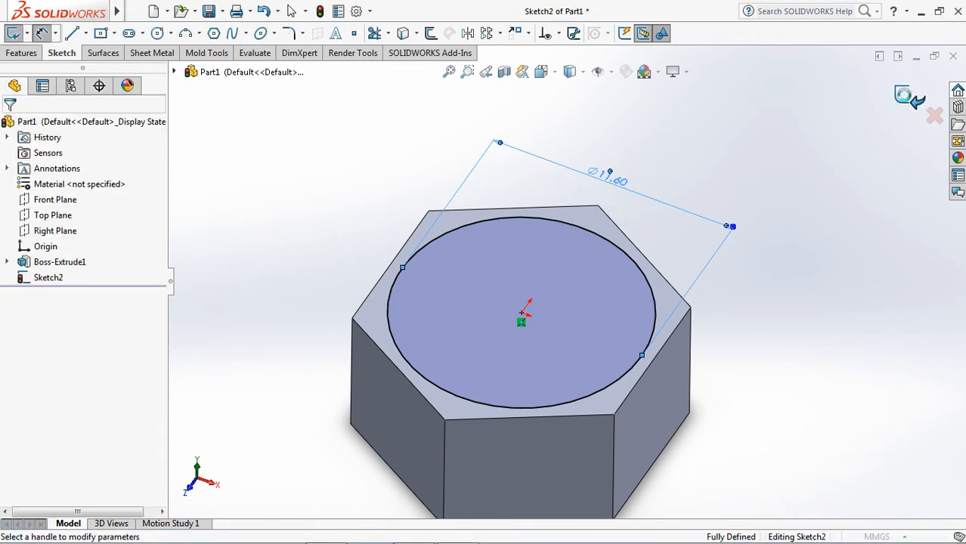
click(90, 211)
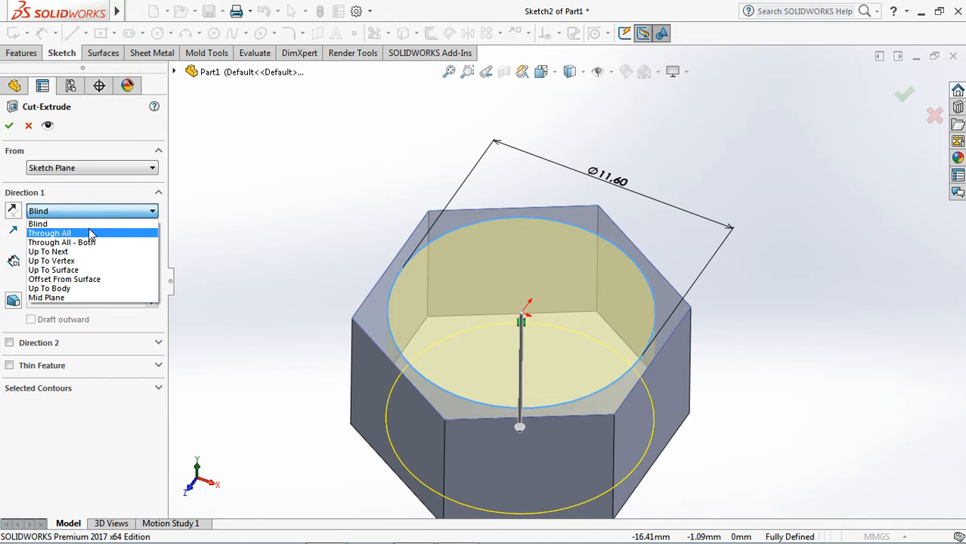
click(49, 233)
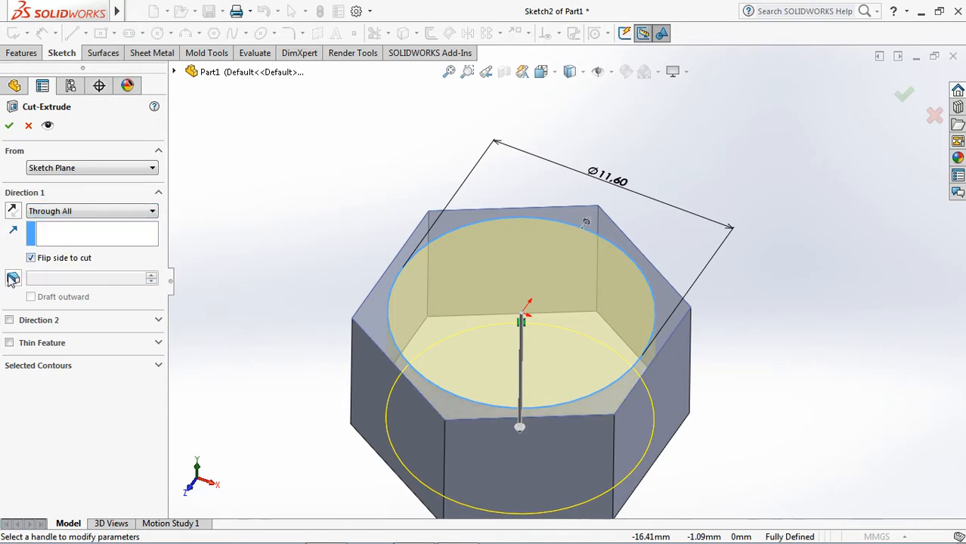
text(6)
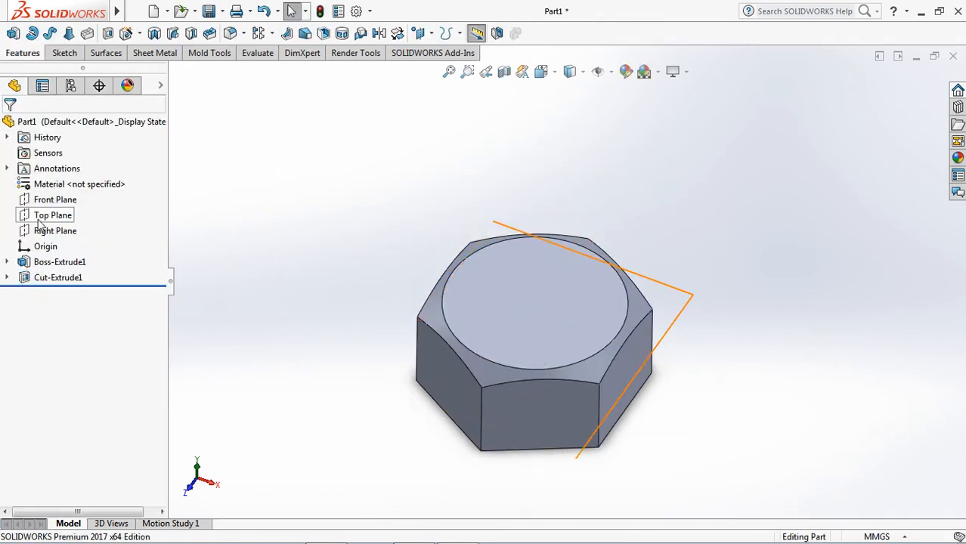
- Mirror Cut-Extrude1 across the Top Plane to chamfer the bottom corners too
click(53, 215)
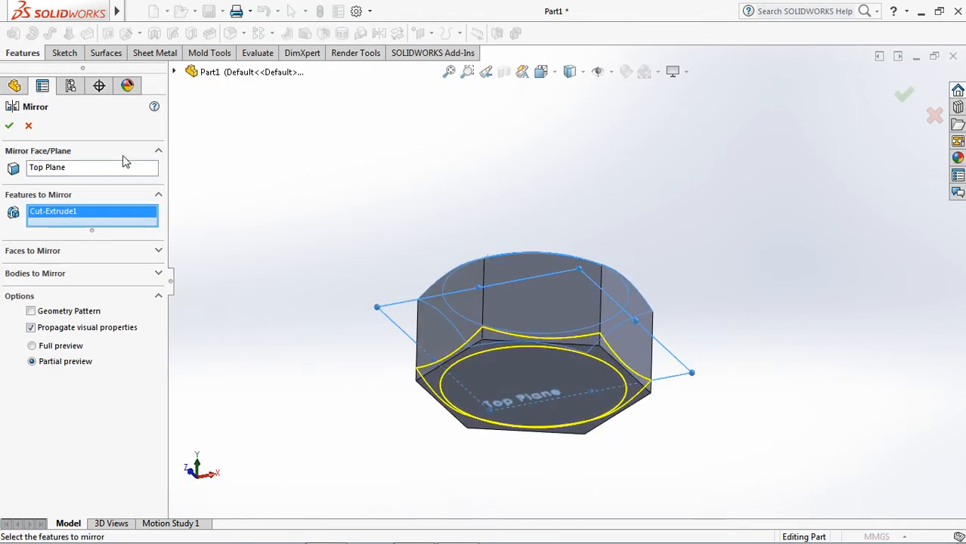
click(9, 126)
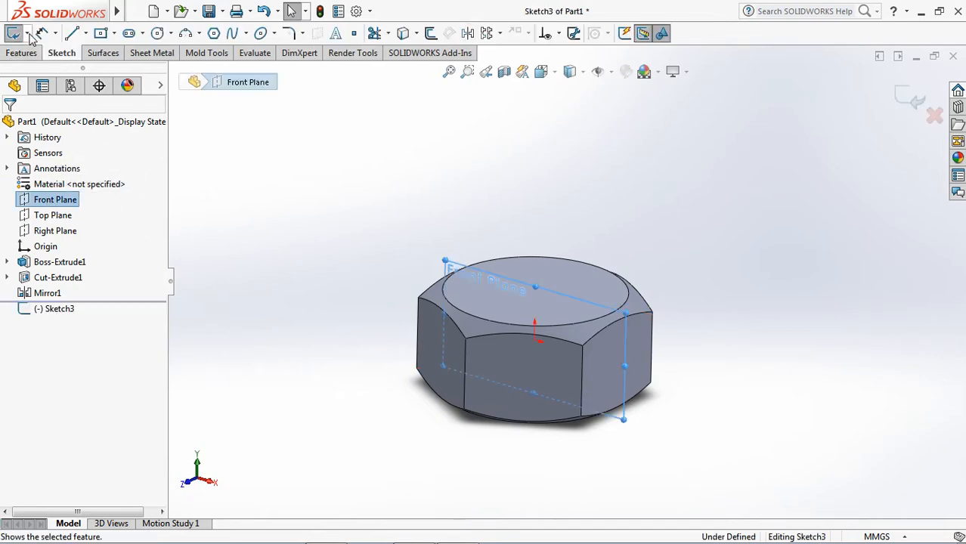
- Draw a 6.25 by 14.50 quarter-round profile on the Front Plane and revolve it 360° into a dome
click(541, 71)
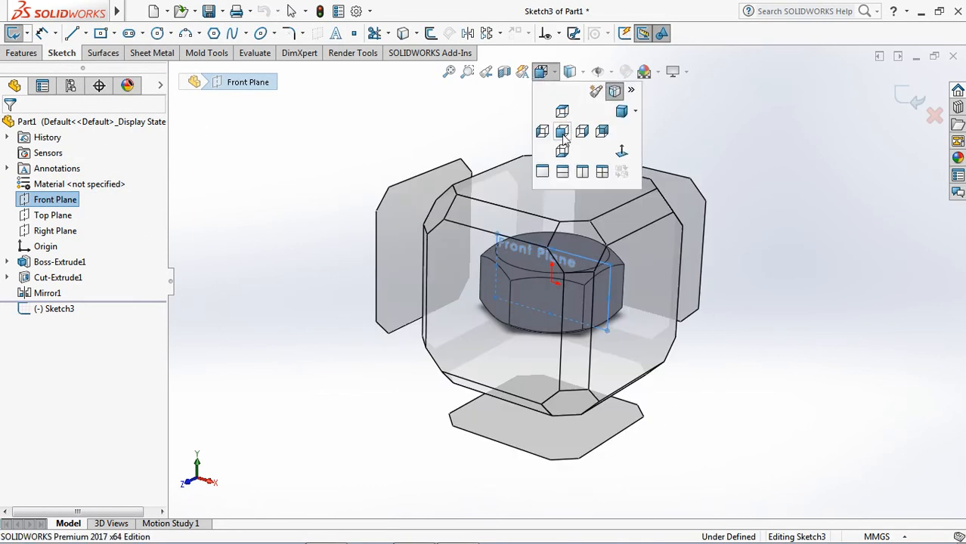
click(562, 130)
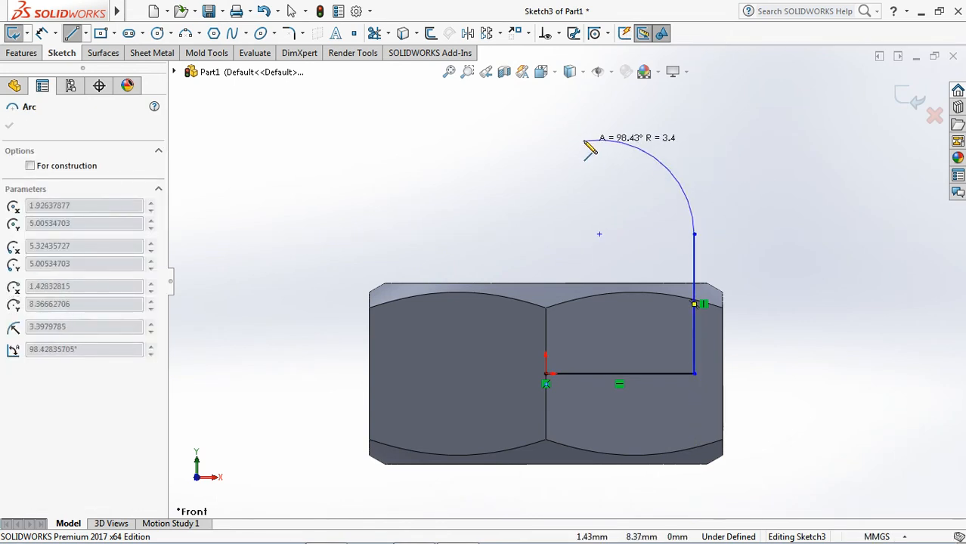
drag(590, 147, 548, 106)
text(14.5)
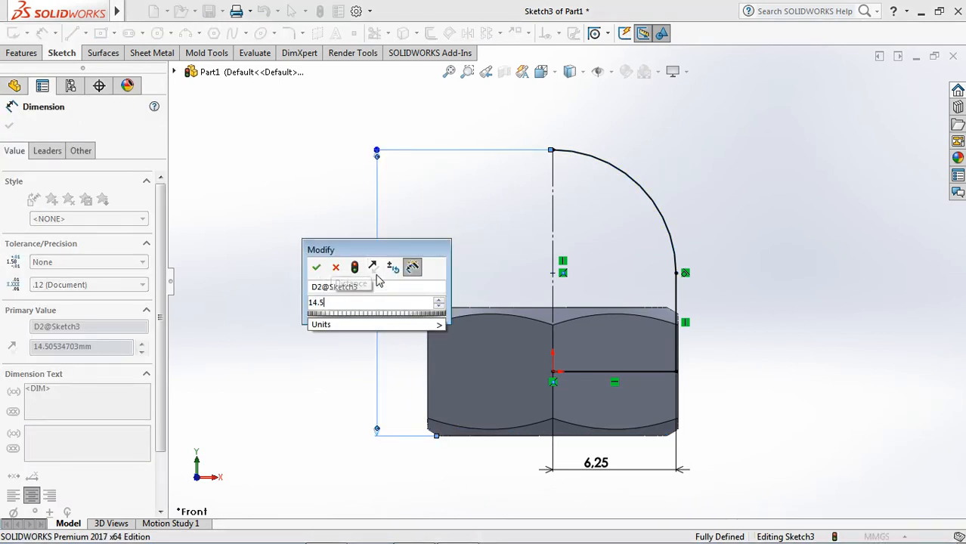
click(316, 267)
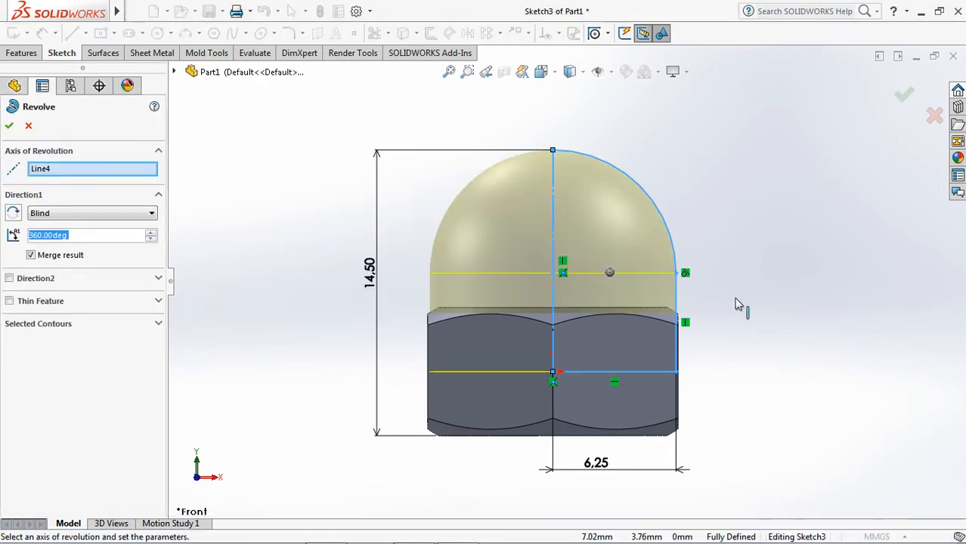
click(9, 126)
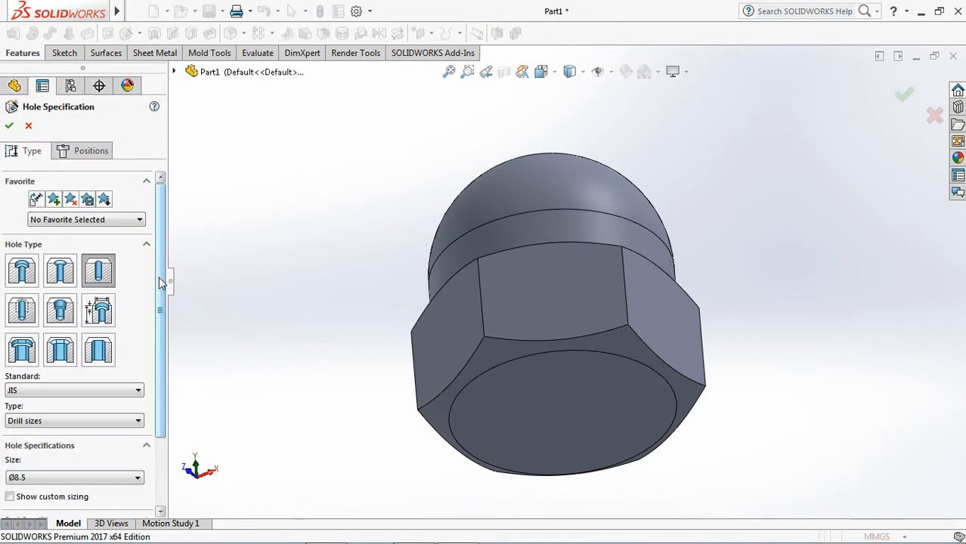
- Use Hole Wizard to place a JIS Ø8.5 drill hole at the centre of the bottom face
scroll(down, 3)
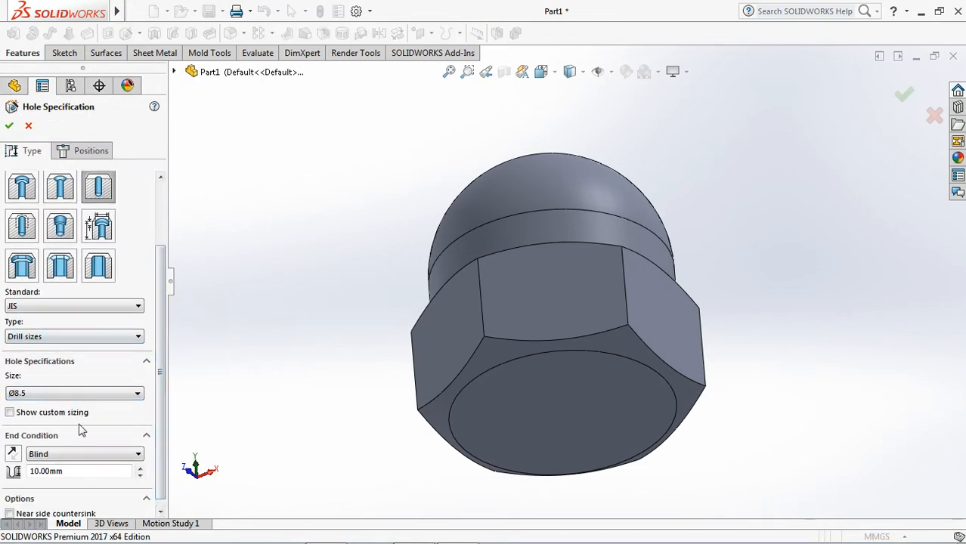
click(90, 151)
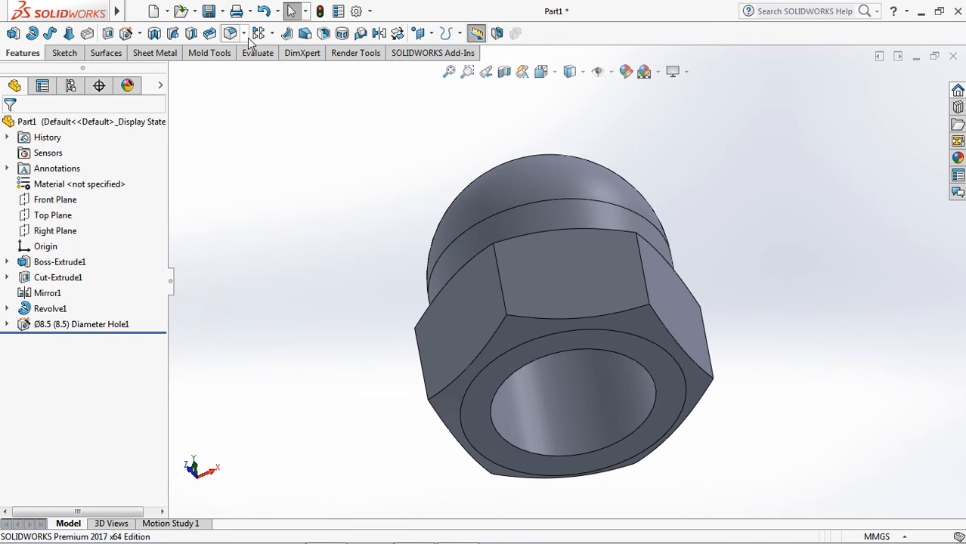
- Chamfer the hole's opening edge 0.6 mm at 30°
click(257, 33)
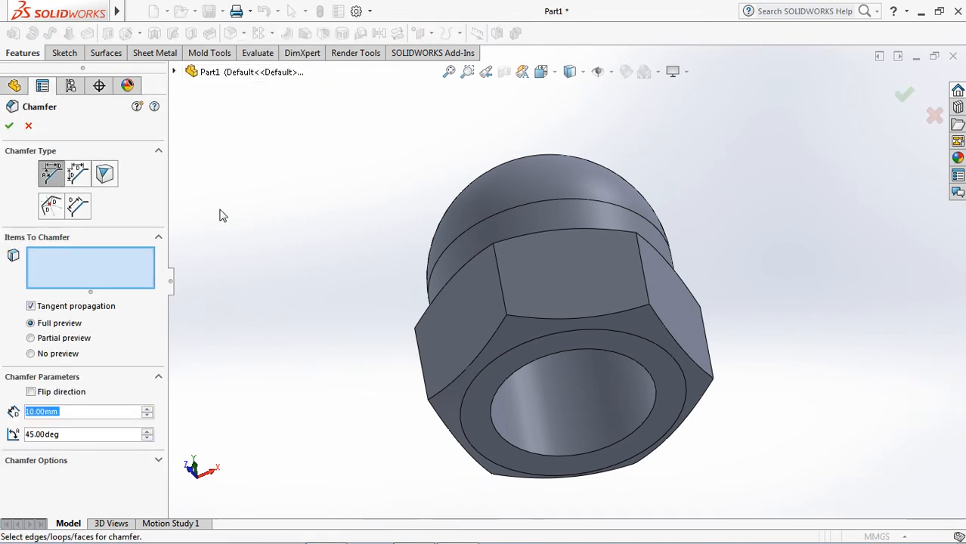
click(83, 411)
text(0.6)
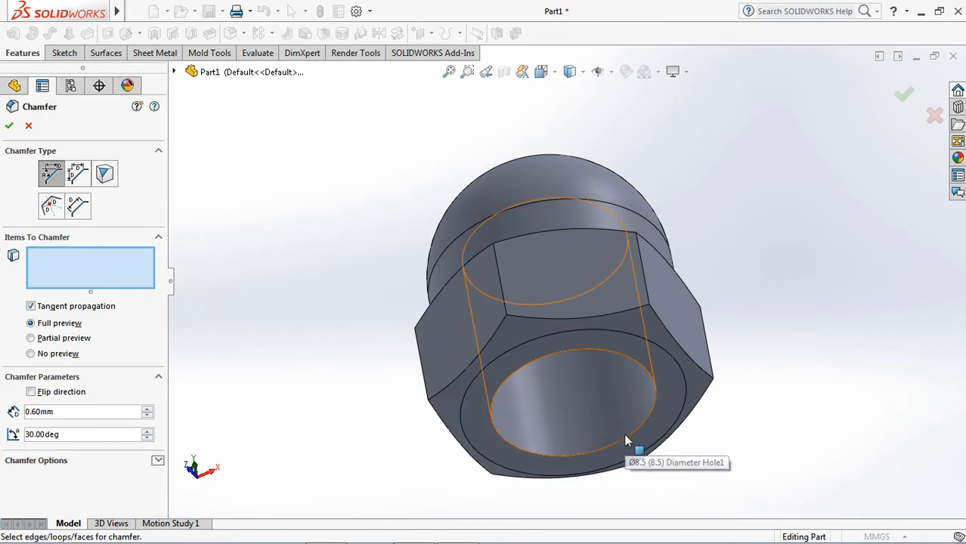
click(626, 439)
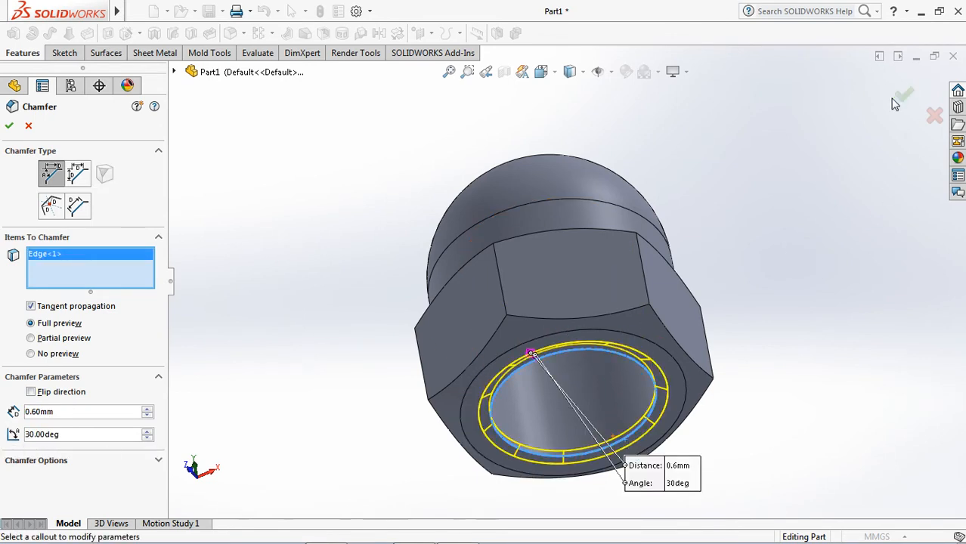
click(9, 126)
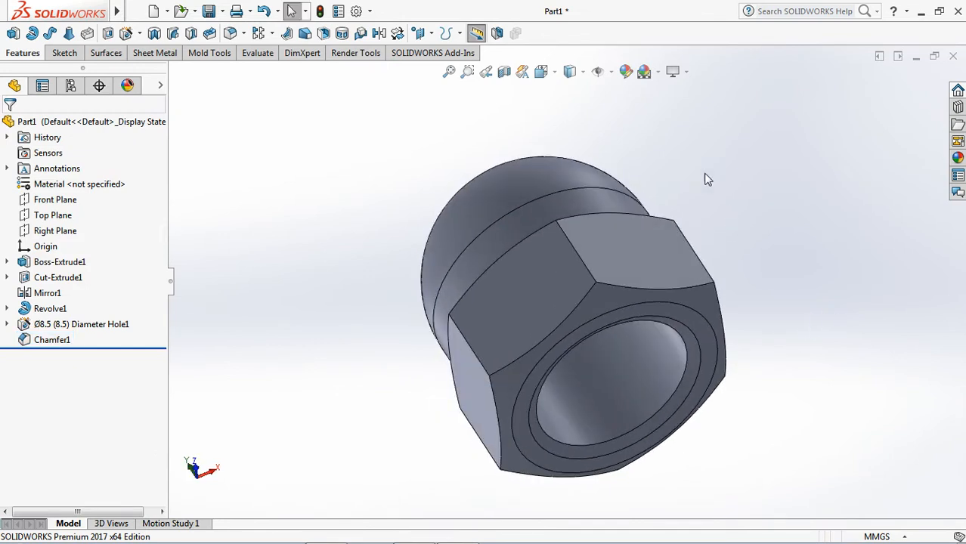
- Start a helix on the hole edge defined by height and pitch, reversed, starting at 270°
click(446, 33)
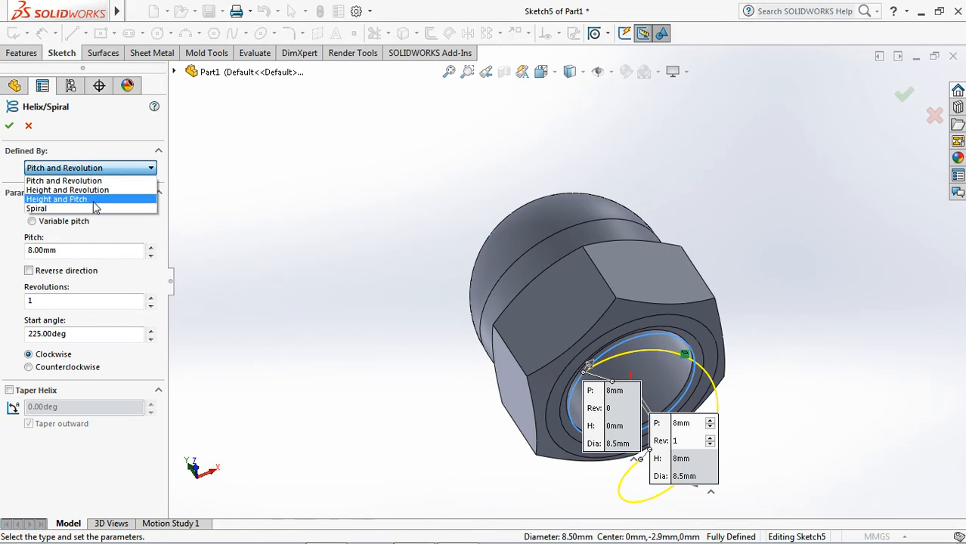
click(56, 199)
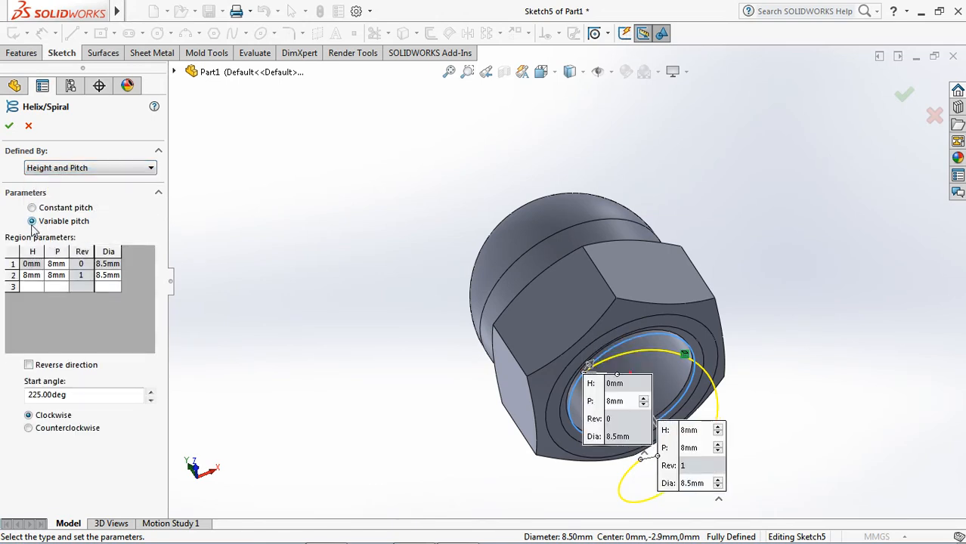
click(28, 364)
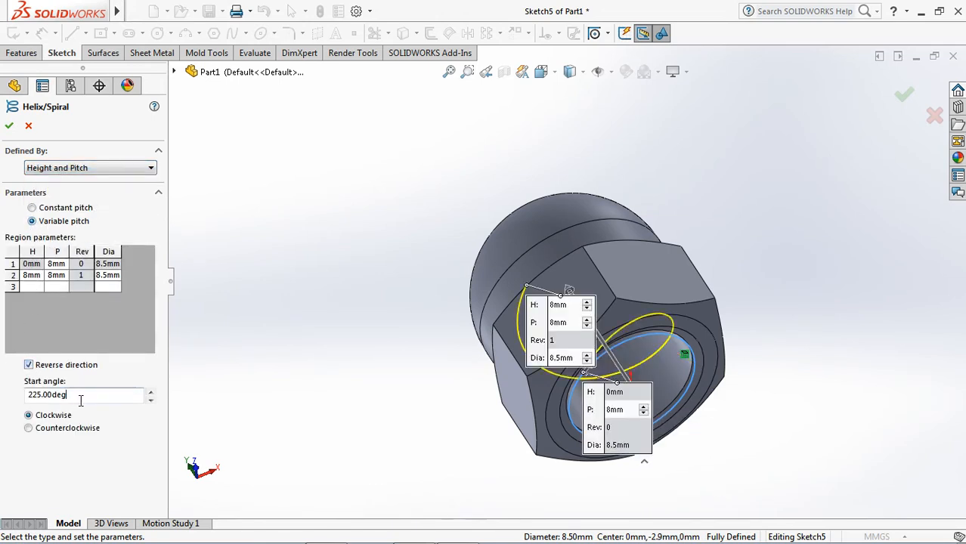
text(270)
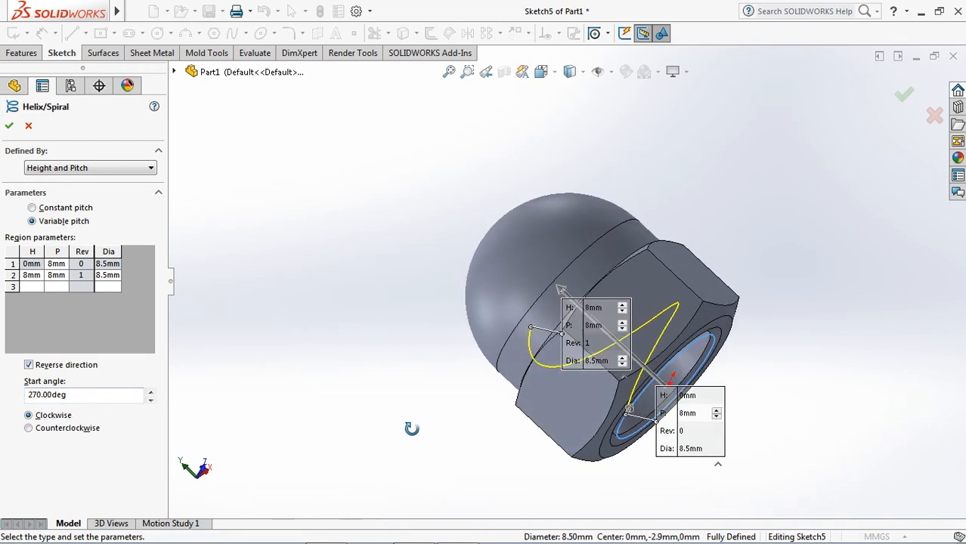
- Fill the variable-pitch region table with 1.5 mm pitch, 8 mm height ending at 7 mm diameter, and confirm the helix
click(57, 263)
text(1.5m)
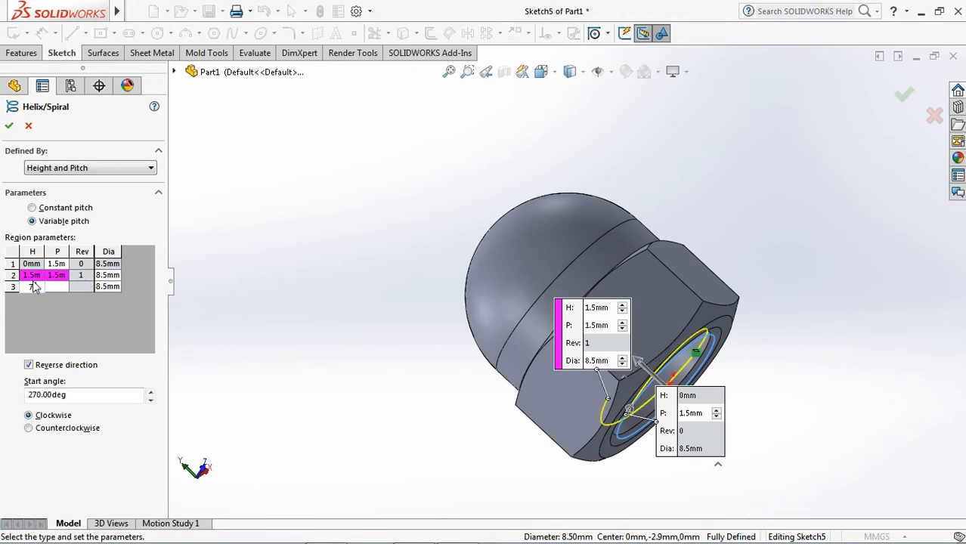
text(7.5m)
text(8)
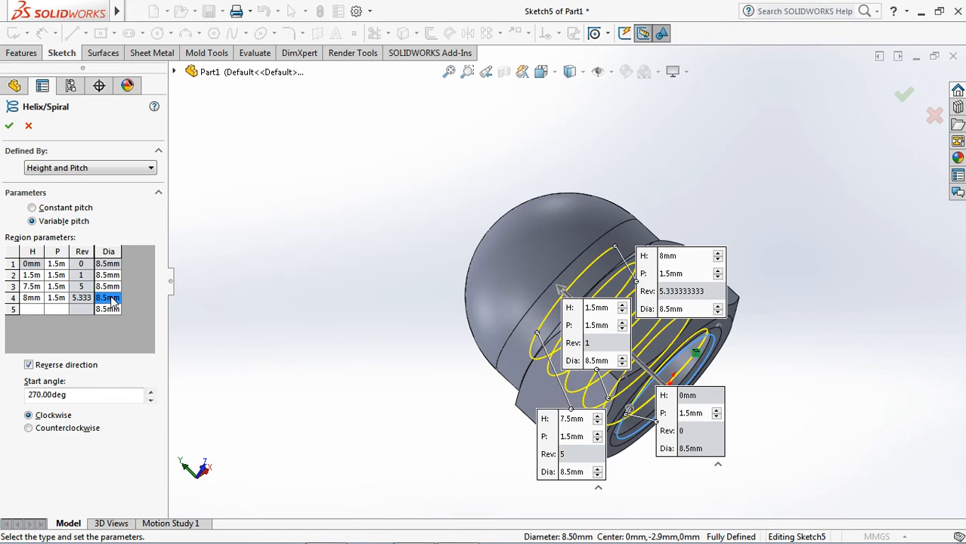
click(108, 297)
text(7)
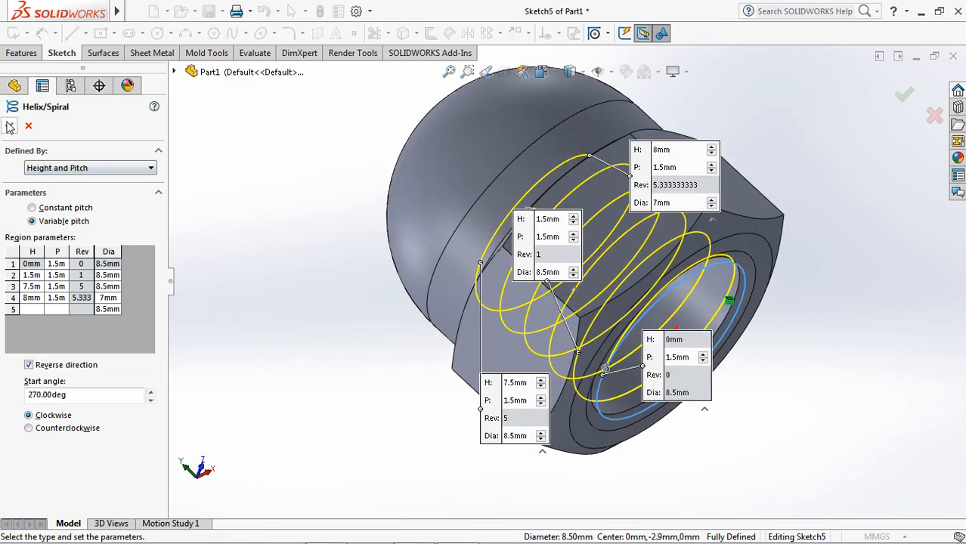
click(904, 95)
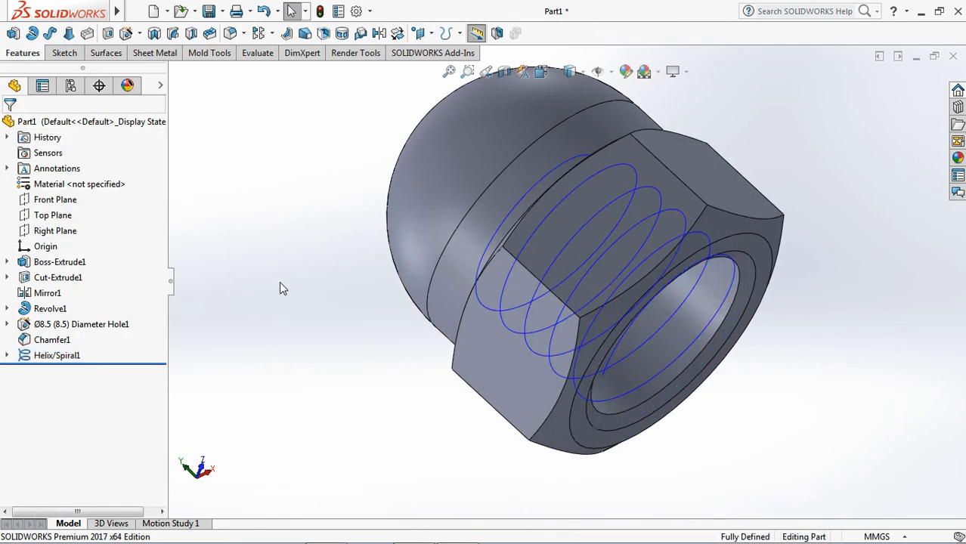
click(56, 200)
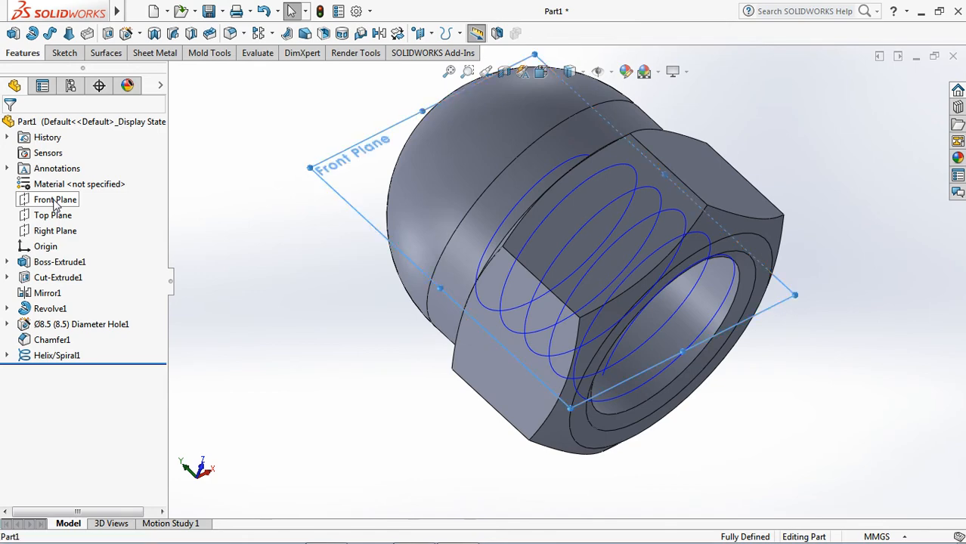
- Sketch a three-sided polygon on the Front Plane inscribed in a 1.5 mm circle
click(54, 199)
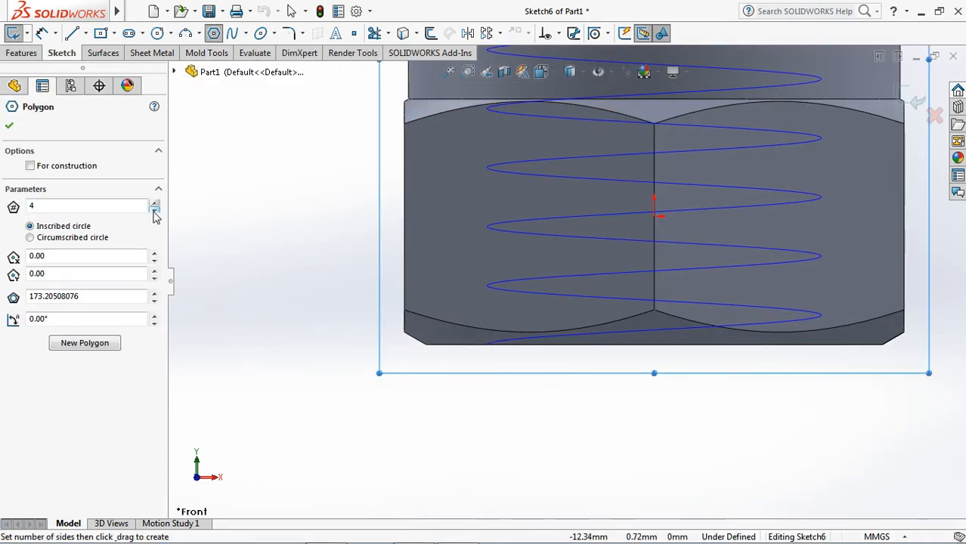
click(155, 209)
text(1.5)
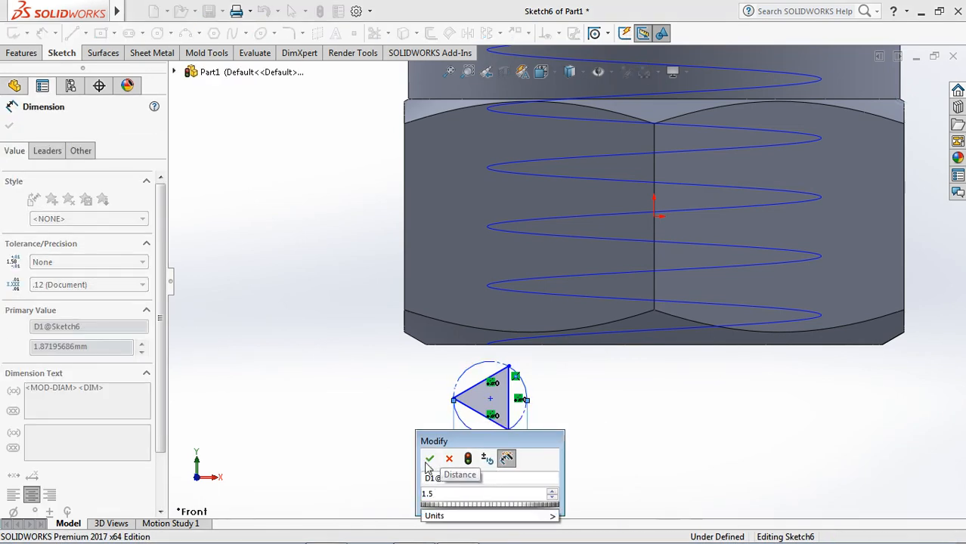
click(430, 459)
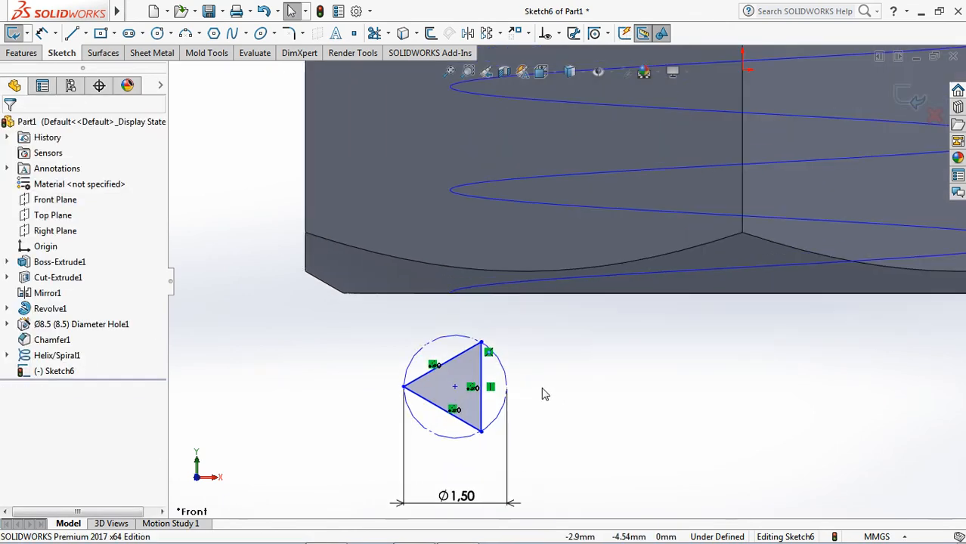
- Add a Pierce relation fixing the triangle's vertex to the helix start
click(84, 33)
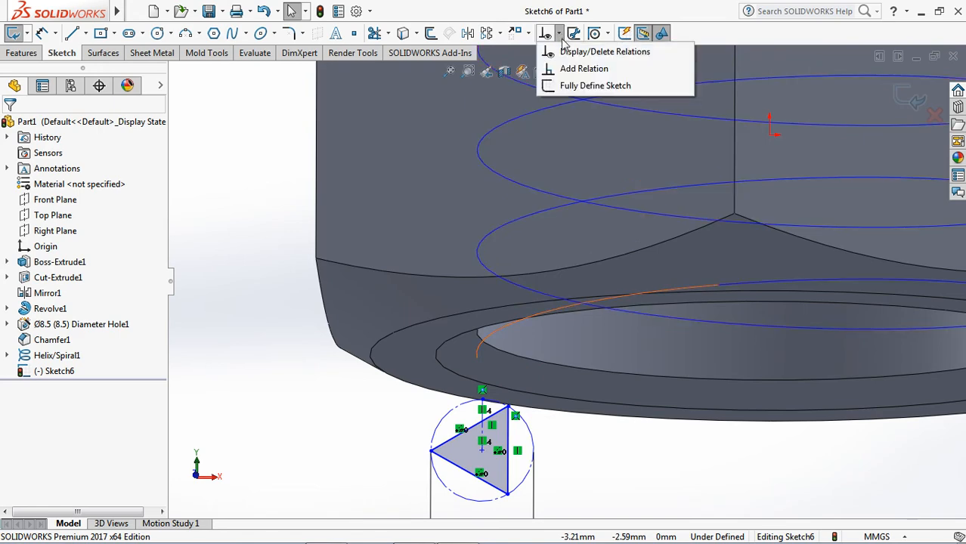
click(584, 68)
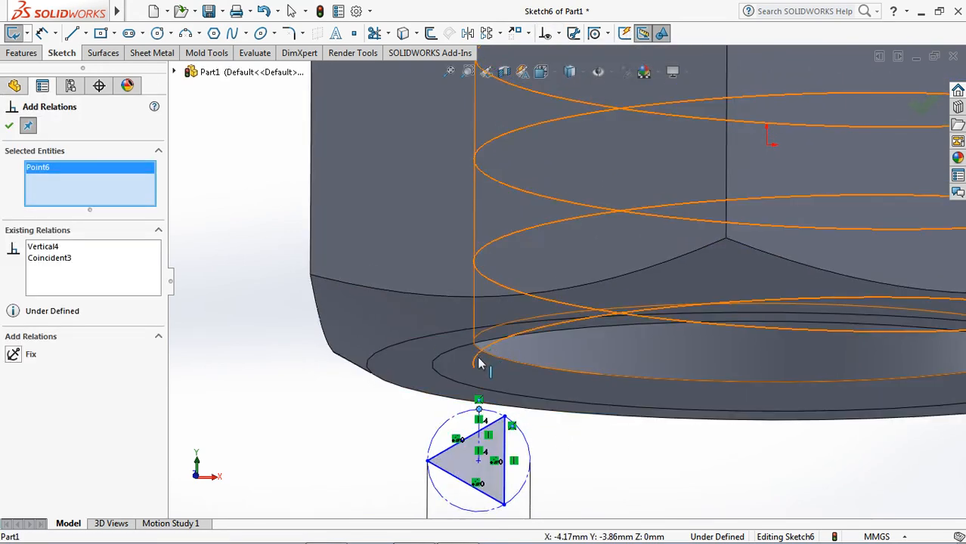
click(478, 352)
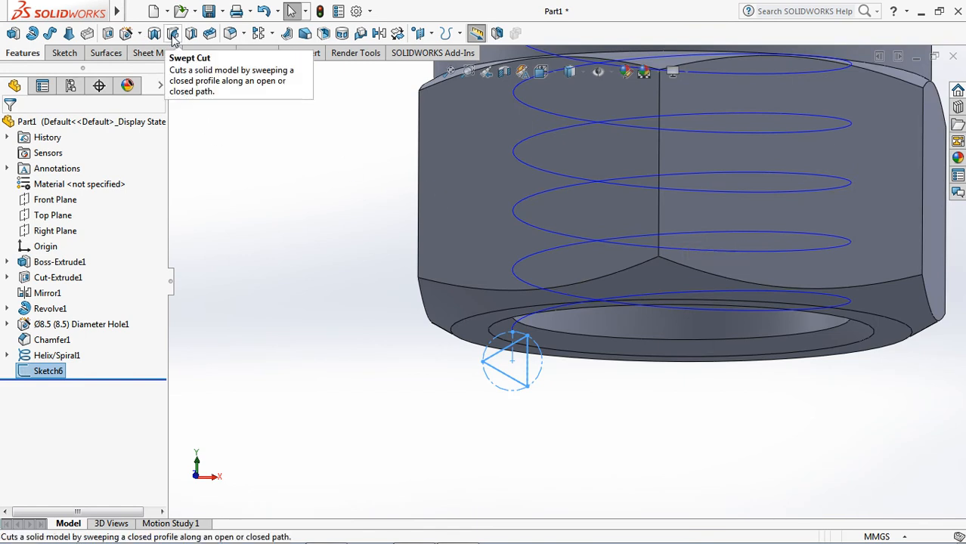
- Sweep-cut the triangular profile along Helix/Spiral1 to form the internal thread
click(172, 33)
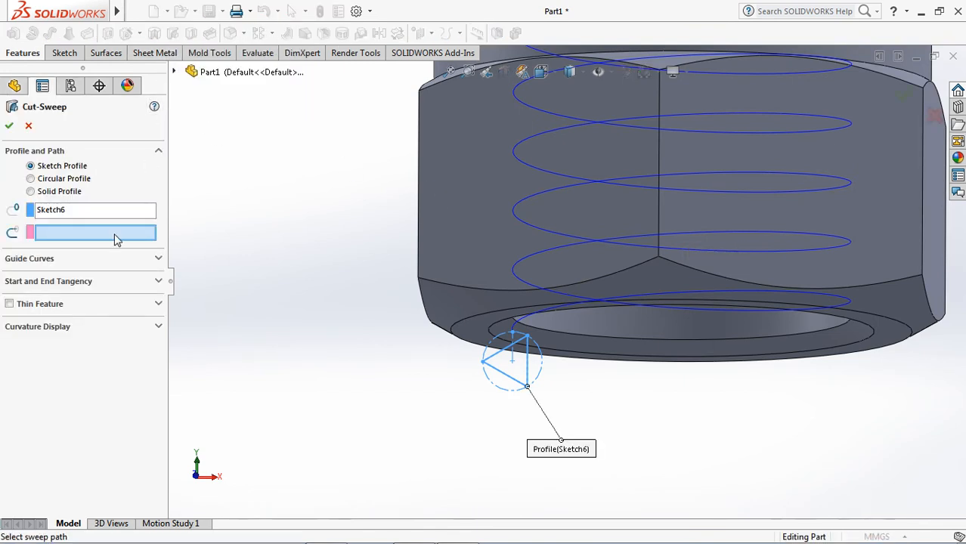
click(518, 262)
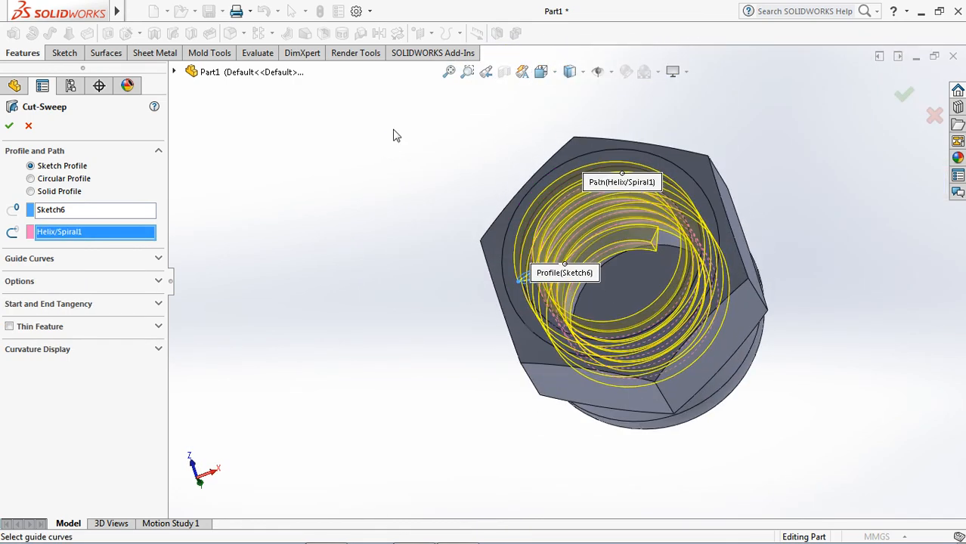
click(9, 125)
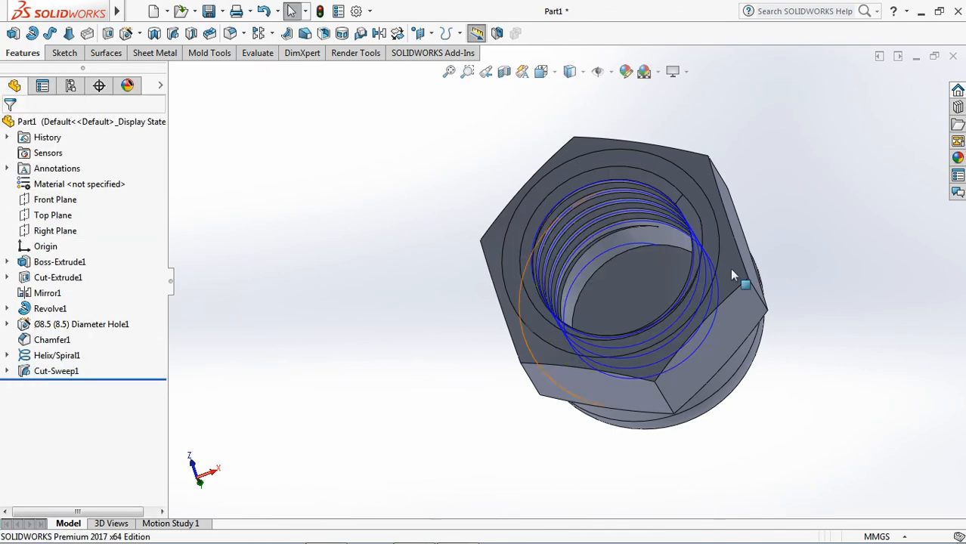